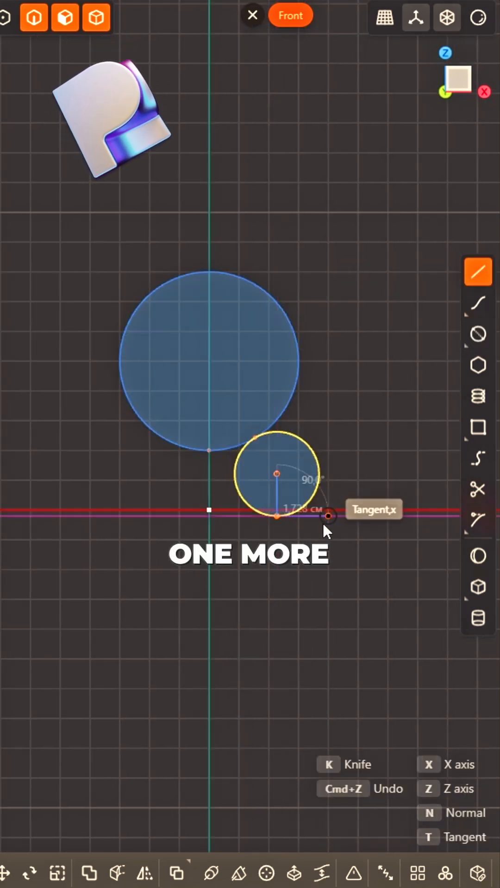
# Step: Place a small tangent circle below the large one and trim away the unwanted arcs
pyautogui.click(476, 489)
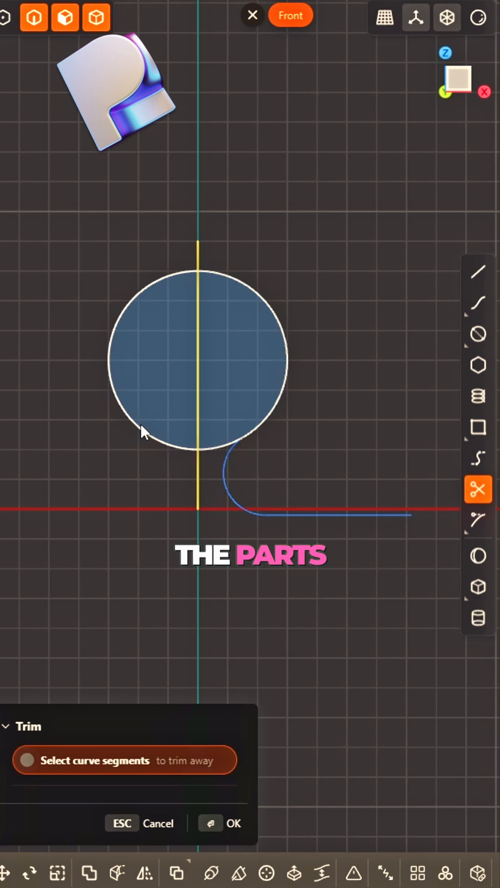
pyautogui.click(219, 823)
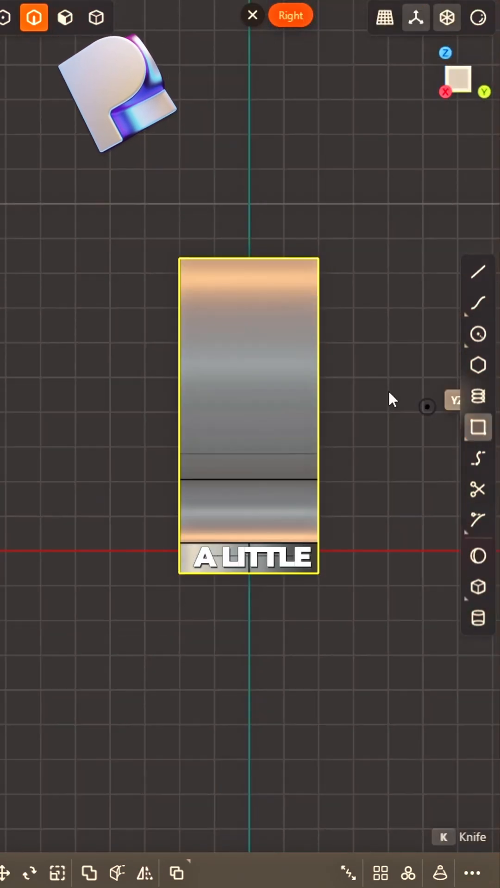
# Step: Adjust the bracket solid's shape with the Rectangle tool in the Right view
pyautogui.click(477, 333)
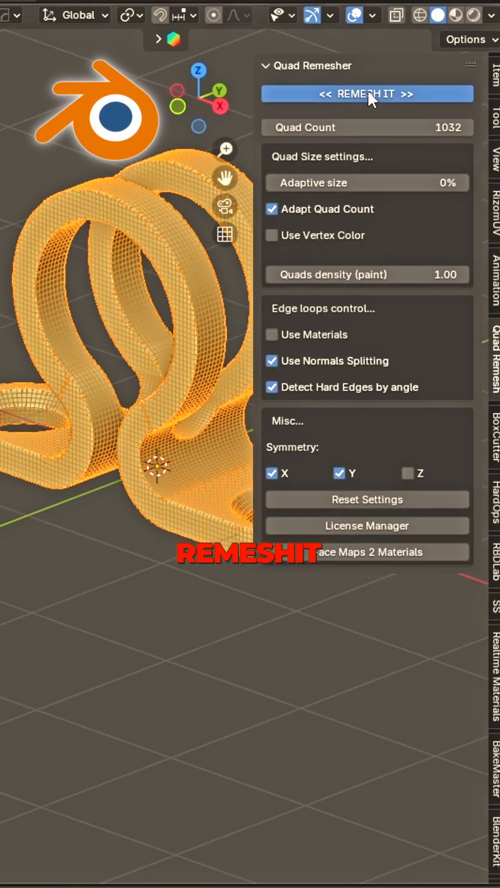
# Step: Run Quad Remesher's REMESH IT on the bracket, then follow the Instagram link to Telegram
pyautogui.click(366, 94)
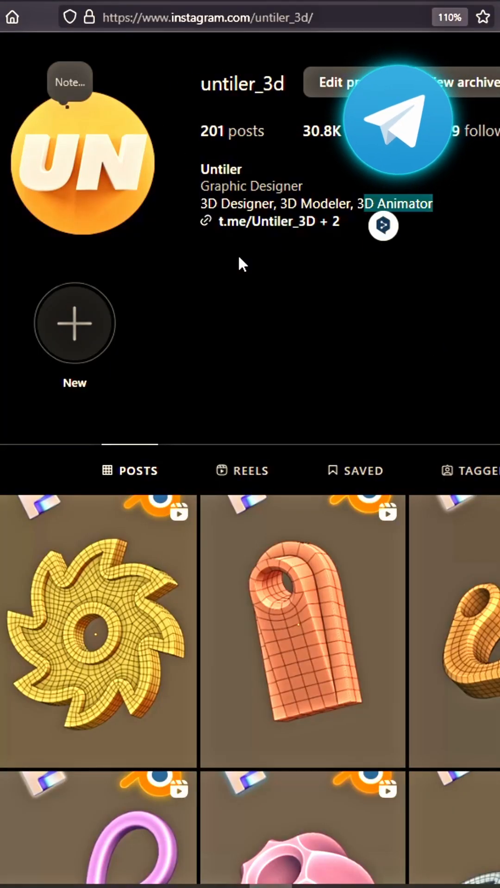
pyautogui.click(275, 221)
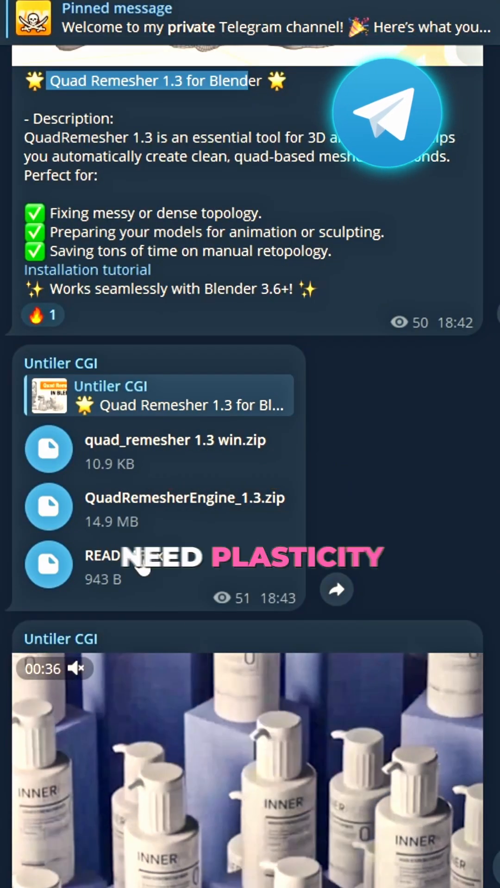
# Step: Scroll the Telegram channel down to the Plasticity 1.4.13 download post
pyautogui.scroll(-3)
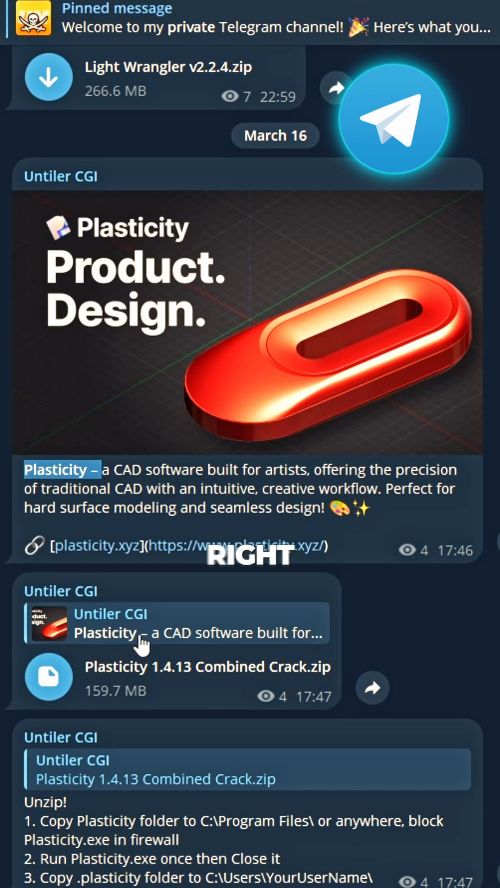